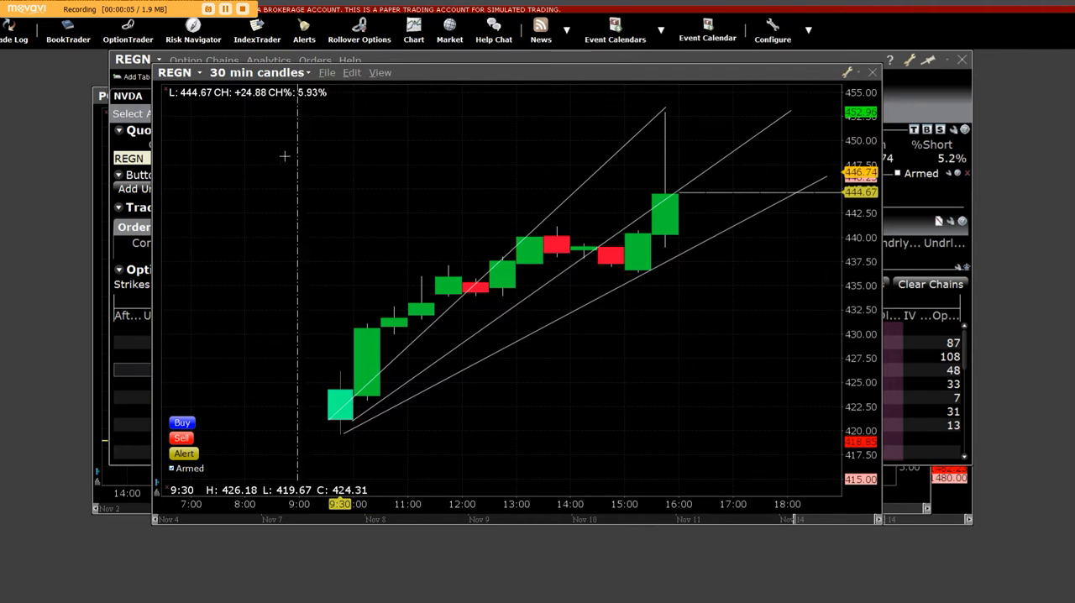
pyautogui.moveTo(702, 181)
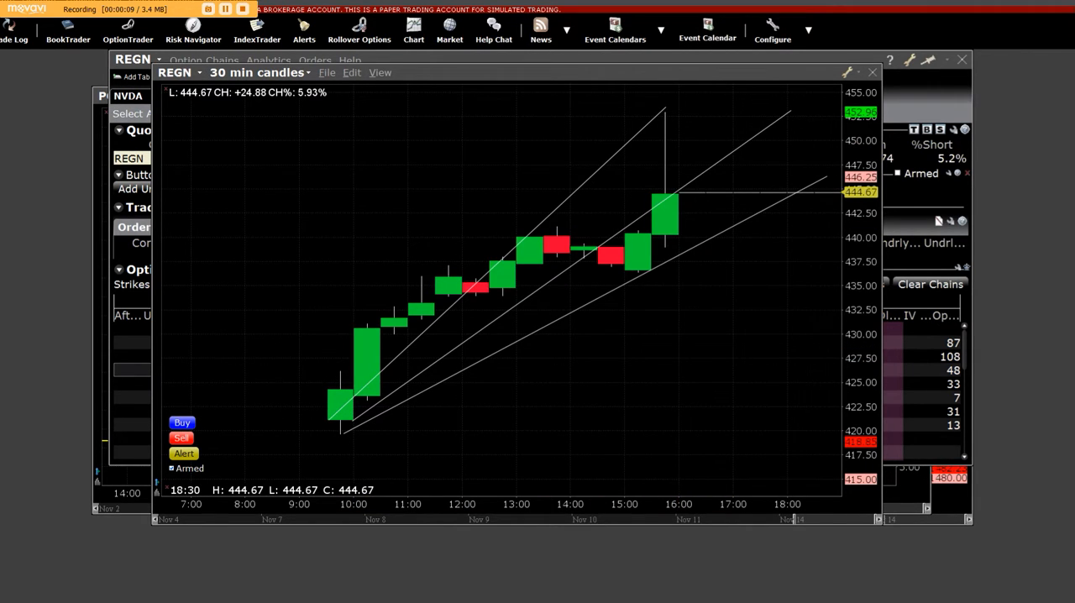
# - Show the REGN quote snapshot with last price, bid/ask and 52-week range
pyautogui.click(540, 30)
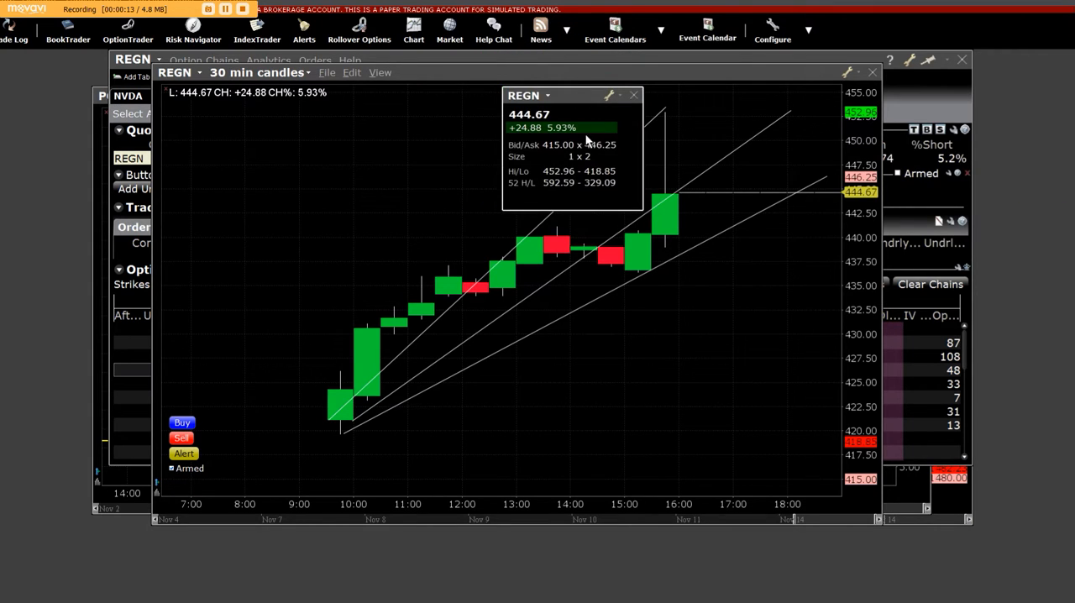
pyautogui.moveTo(562, 182)
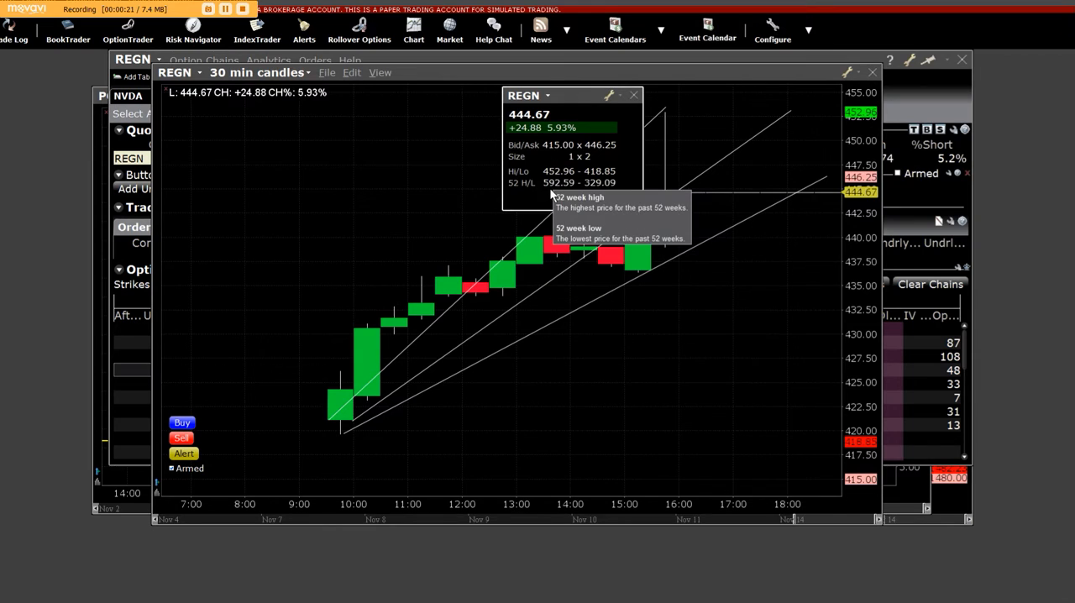
pyautogui.moveTo(561, 182)
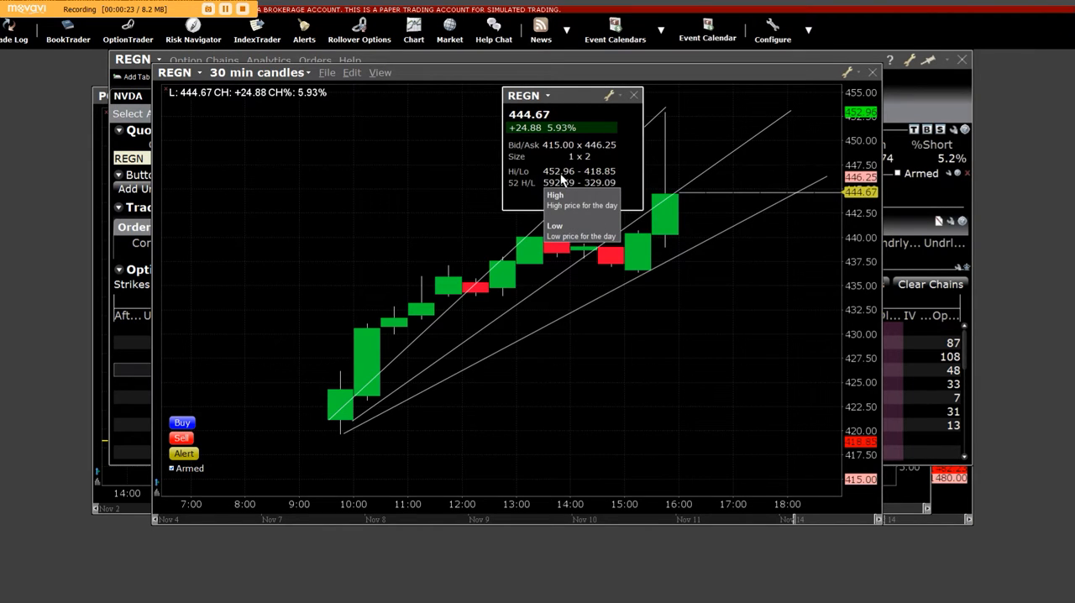
pyautogui.moveTo(565, 179)
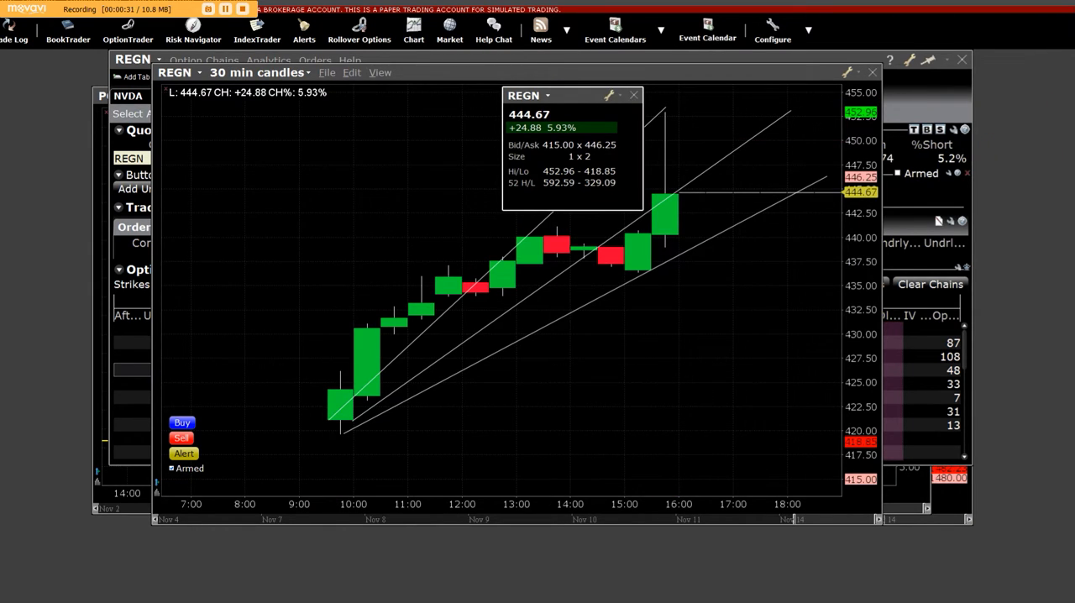
# - Open the REGN Nov18'16 440 call 30-minute chart and draw rising trendlines
pyautogui.click(633, 94)
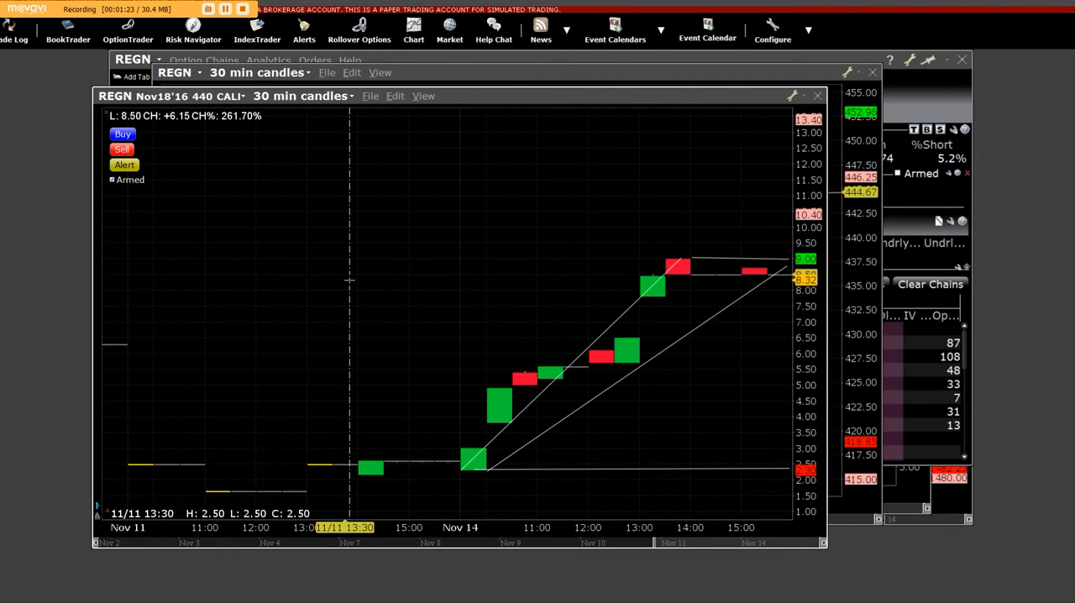
pyautogui.moveTo(372, 316)
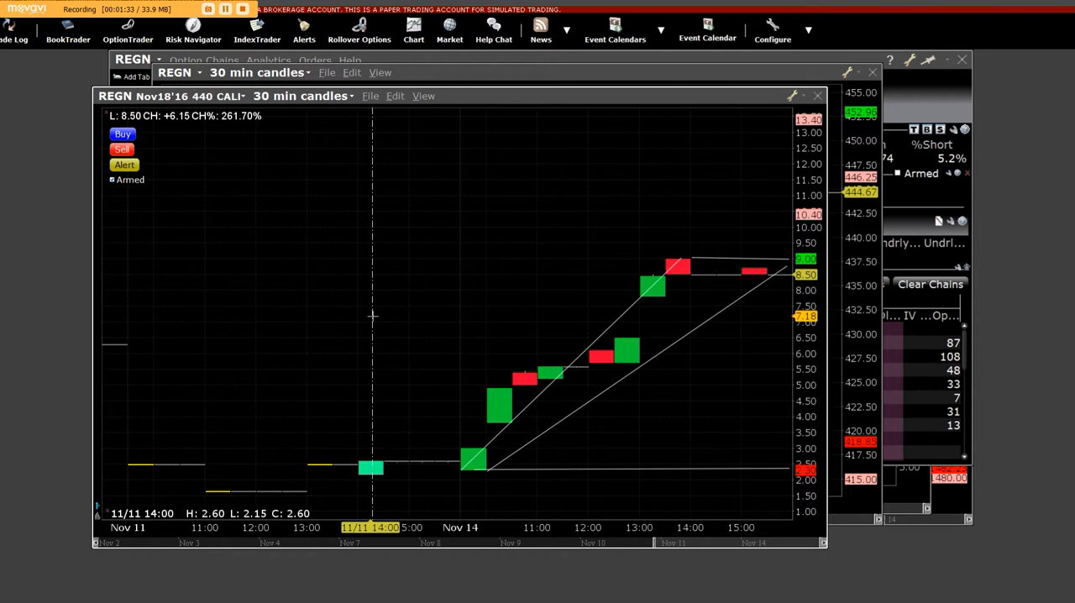
pyautogui.moveTo(284, 214)
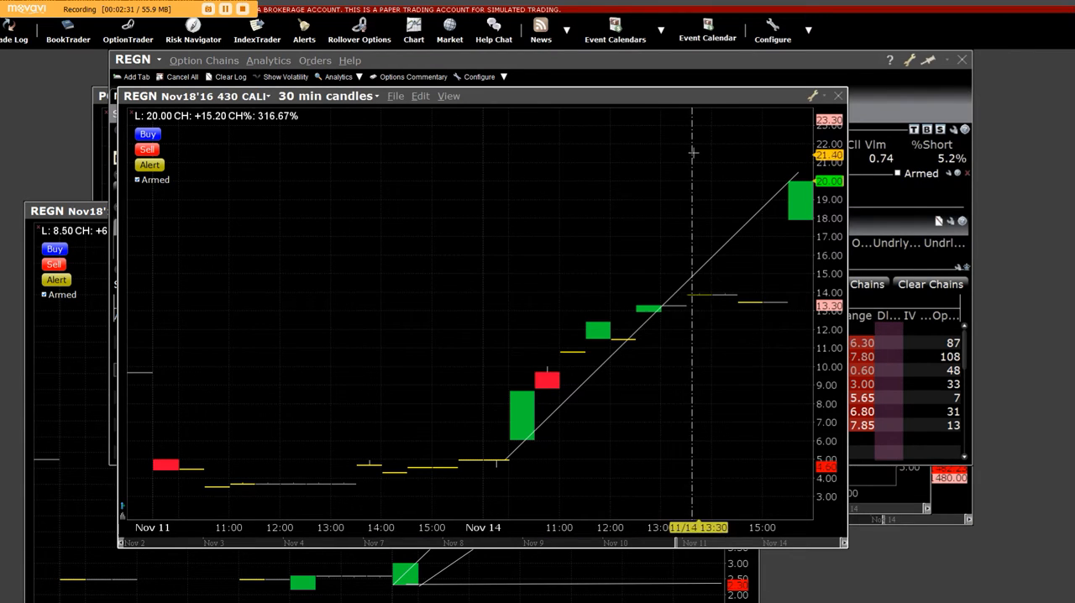
pyautogui.moveTo(785, 243)
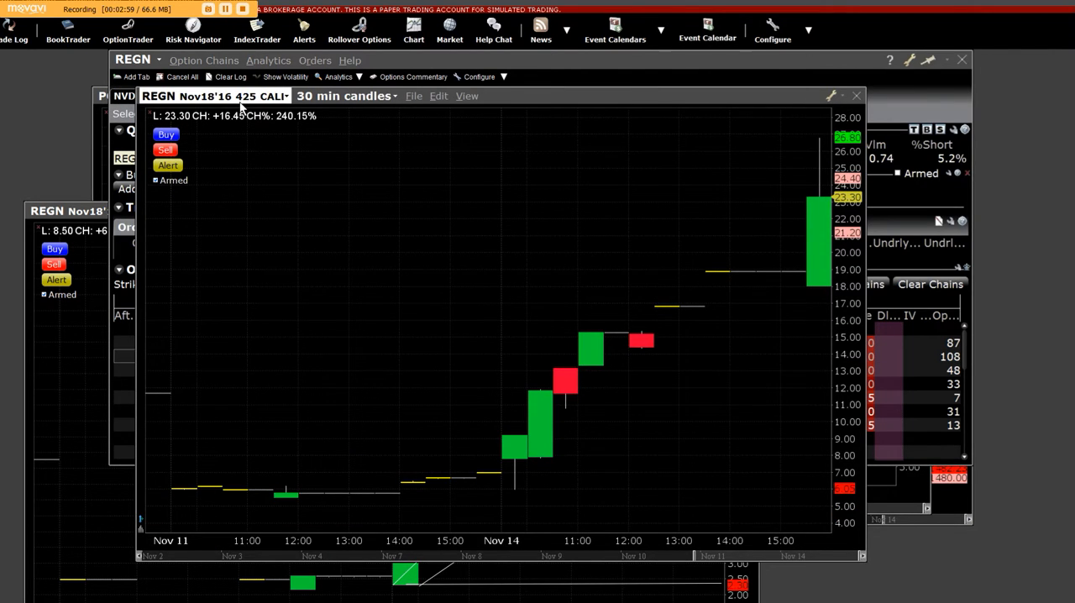
pyautogui.moveTo(479, 408)
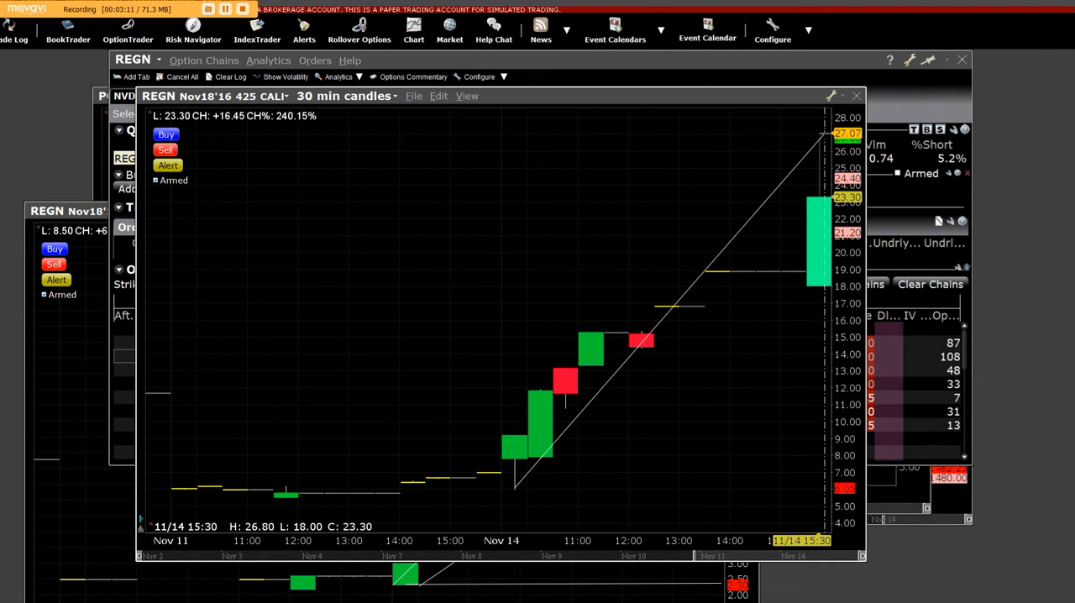
pyautogui.moveTo(811, 243)
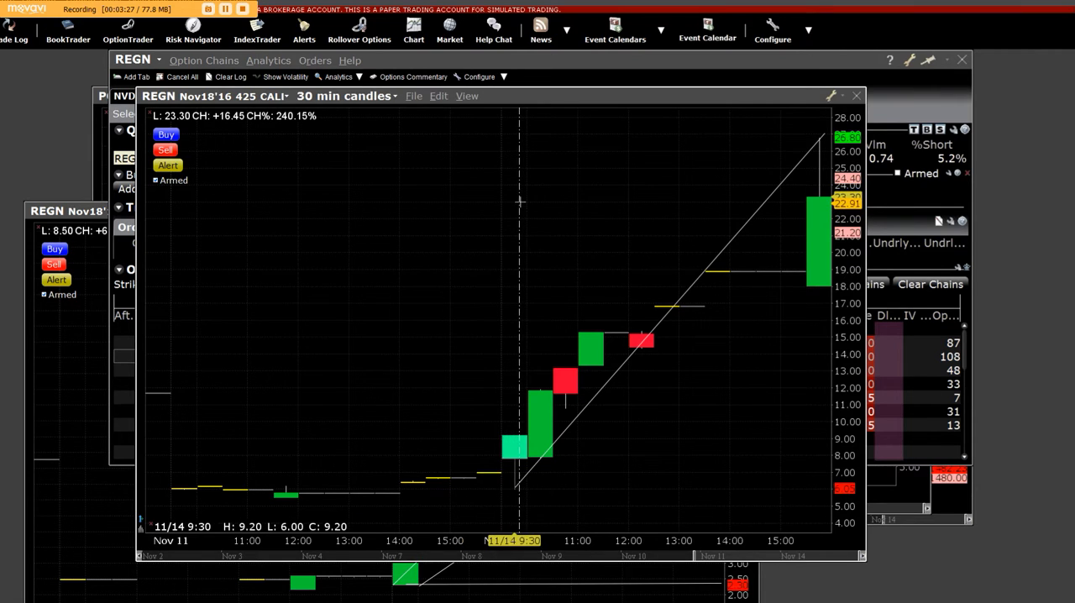
pyautogui.moveTo(514, 495)
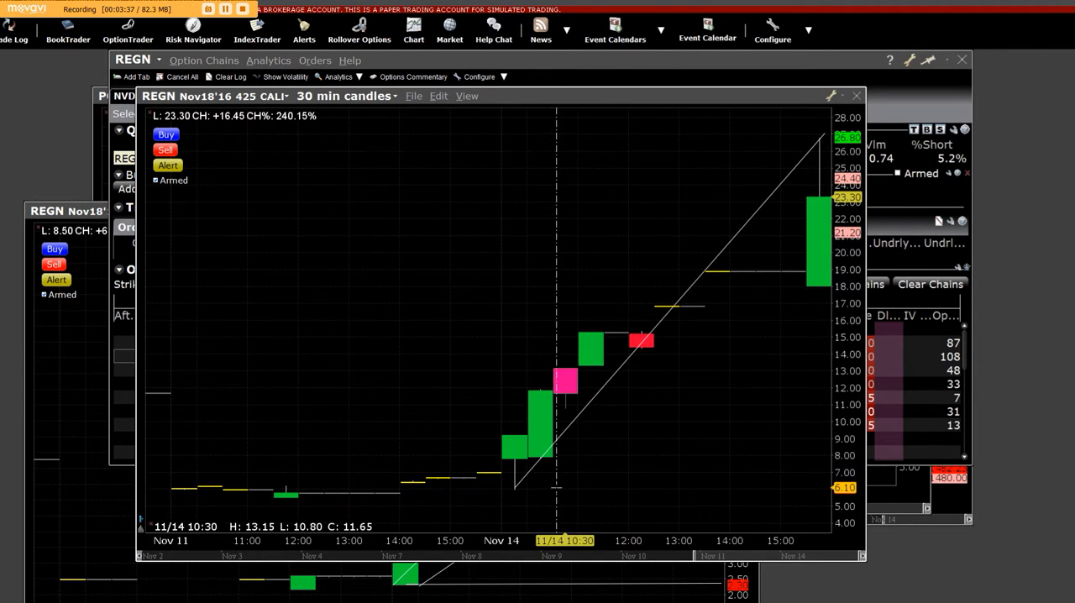
pyautogui.moveTo(773, 204)
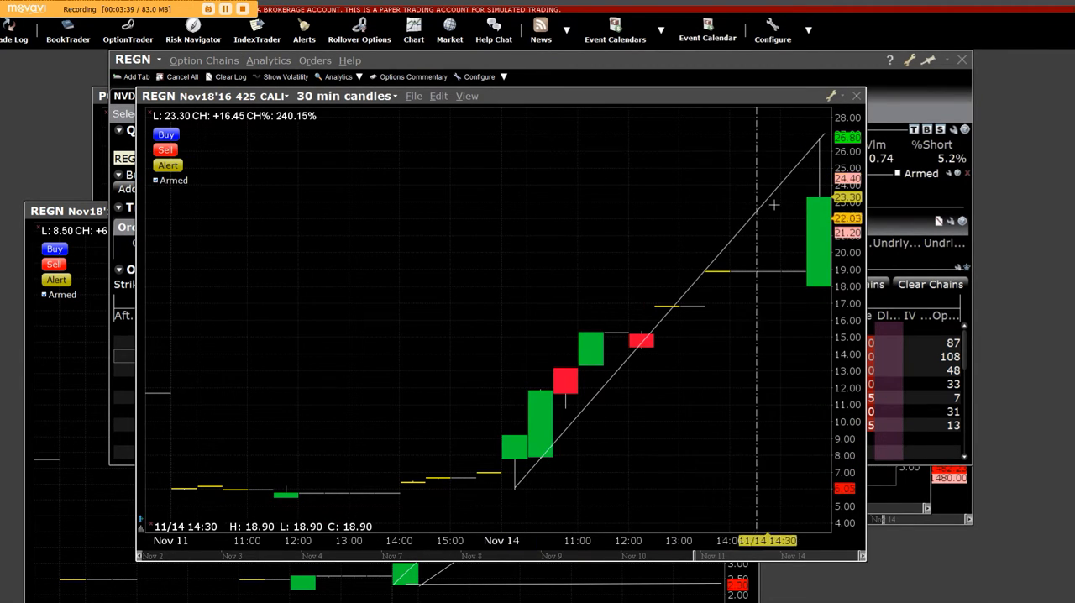